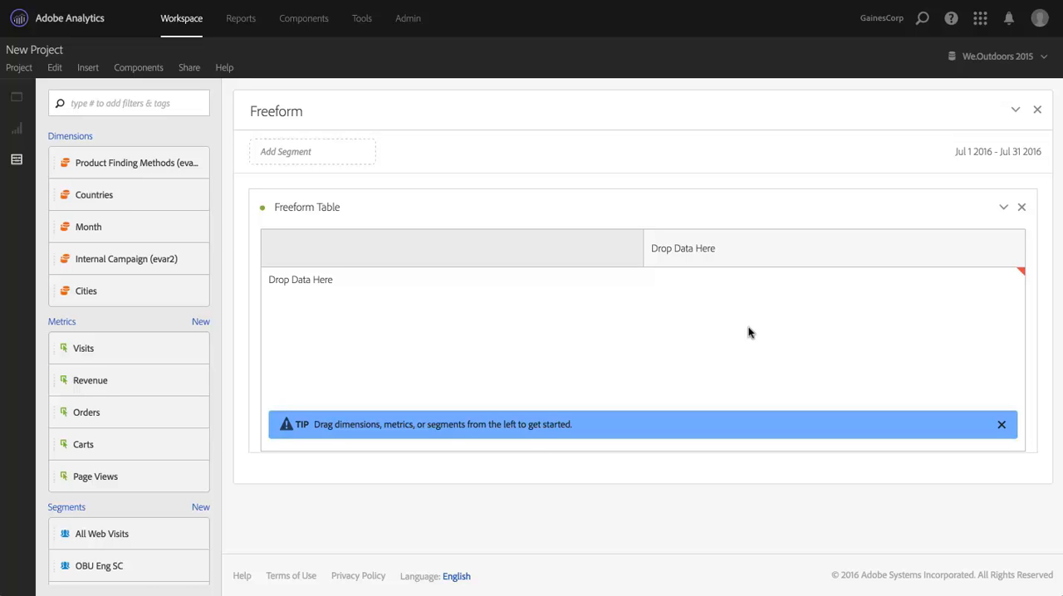
{"action": "mouse_move", "coordinate": [709, 321]}
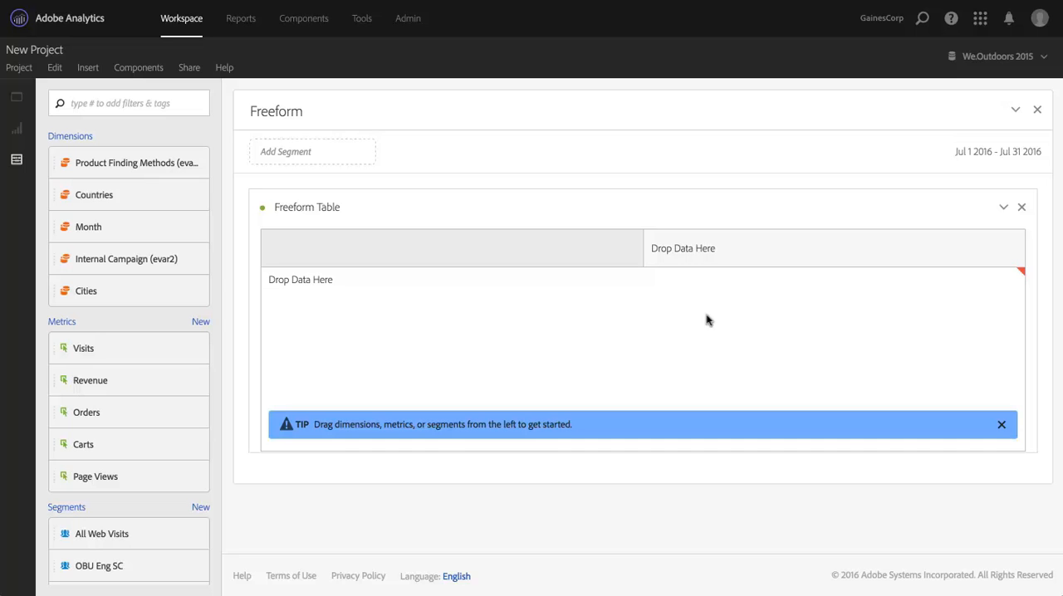
{"action": "mouse_move", "coordinate": [325, 369]}
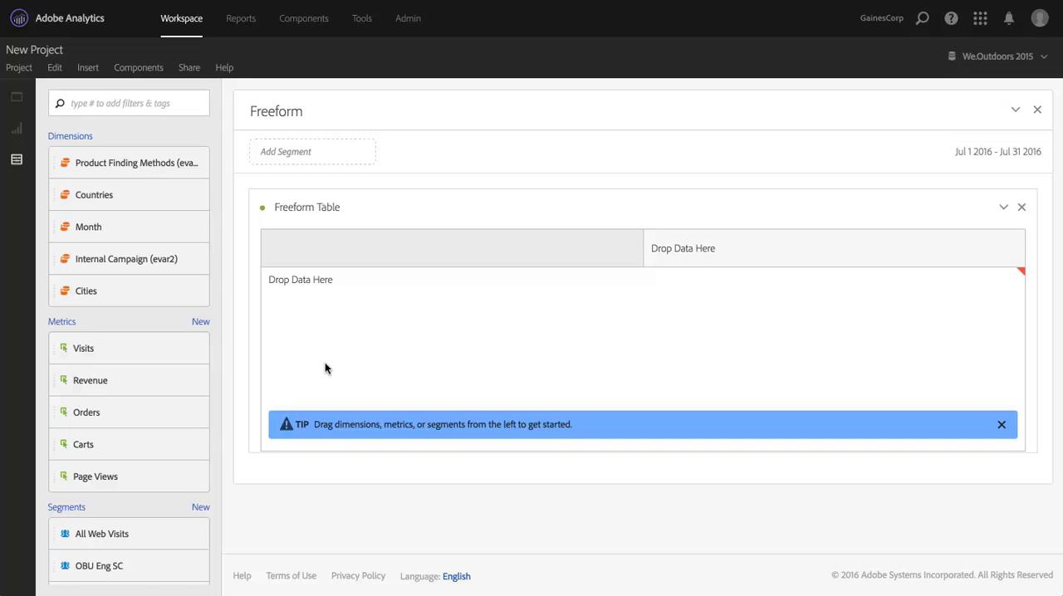
{"action": "mouse_move", "coordinate": [265, 358]}
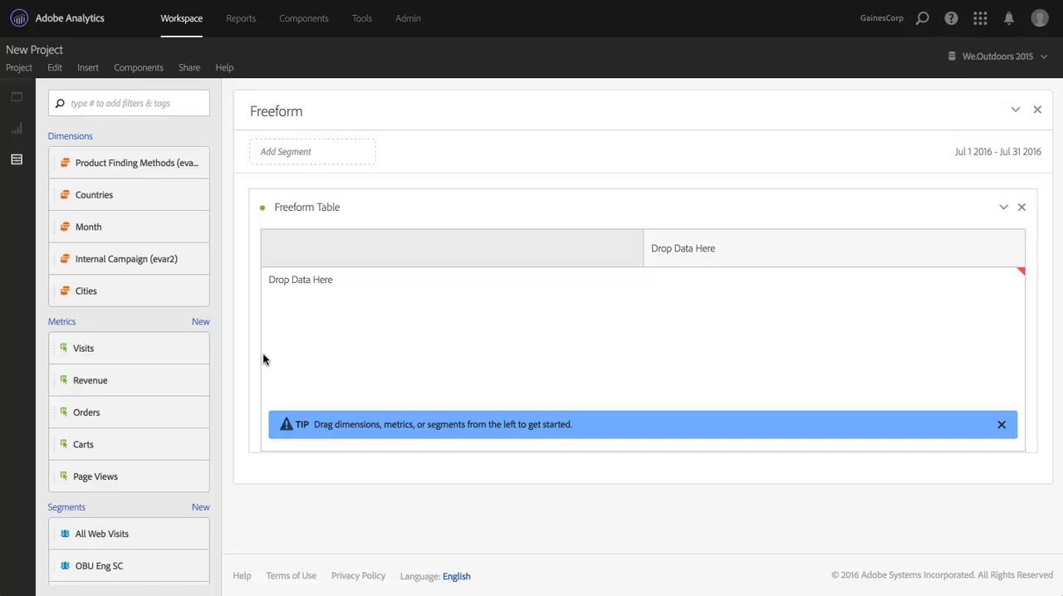
{"action": "mouse_move", "coordinate": [113, 354]}
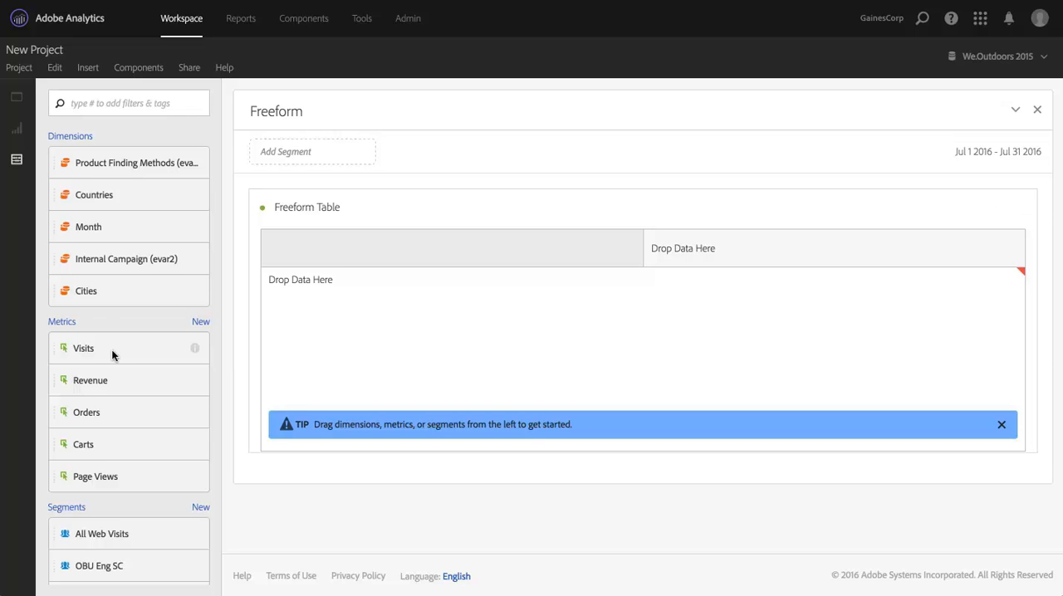
{"action": "mouse_move", "coordinate": [79, 328]}
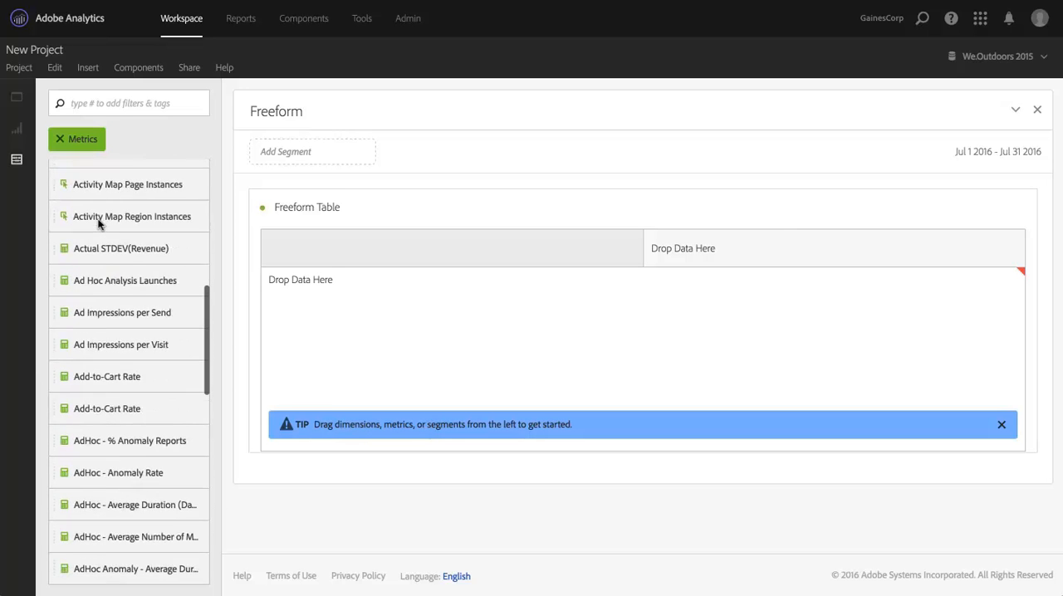
Step: Start a new calculated metric and drag the Revenue metric into its Definition
{"action": "left_click", "coordinate": [58, 138]}
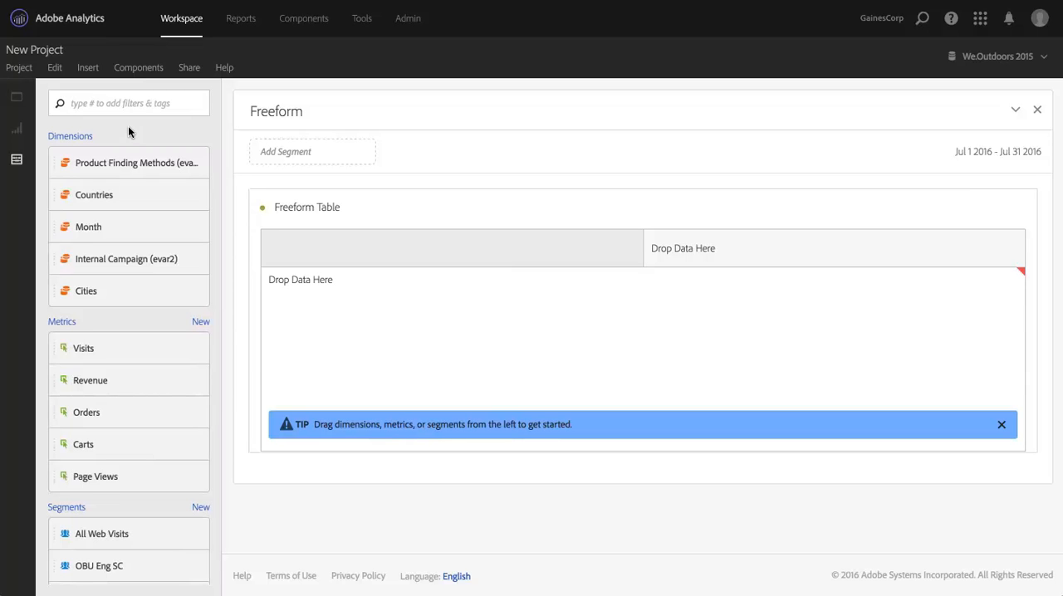
{"action": "mouse_move", "coordinate": [126, 325]}
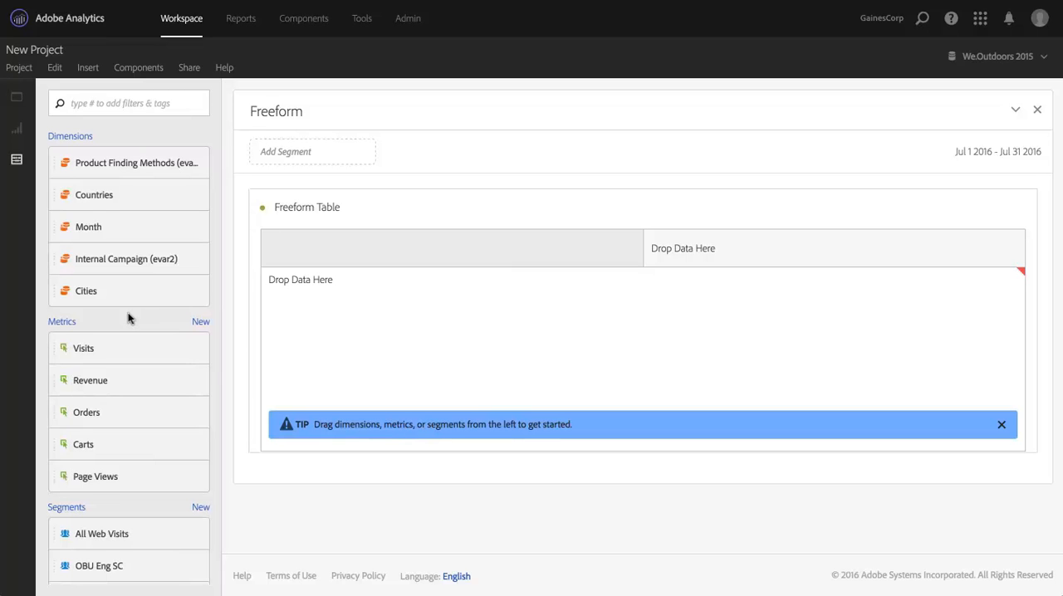
{"action": "mouse_move", "coordinate": [191, 308]}
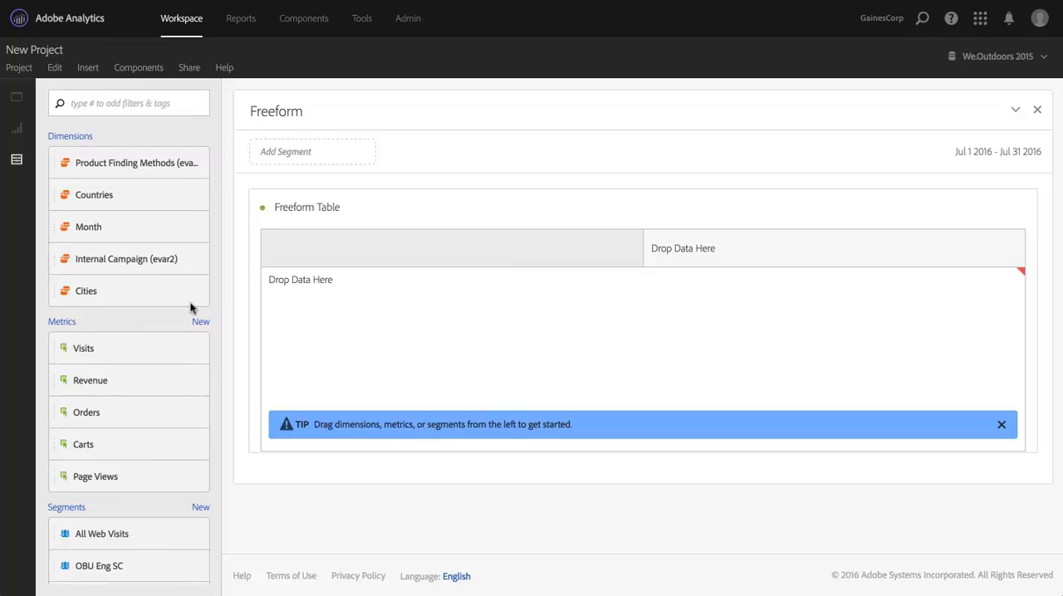
{"action": "mouse_move", "coordinate": [199, 324]}
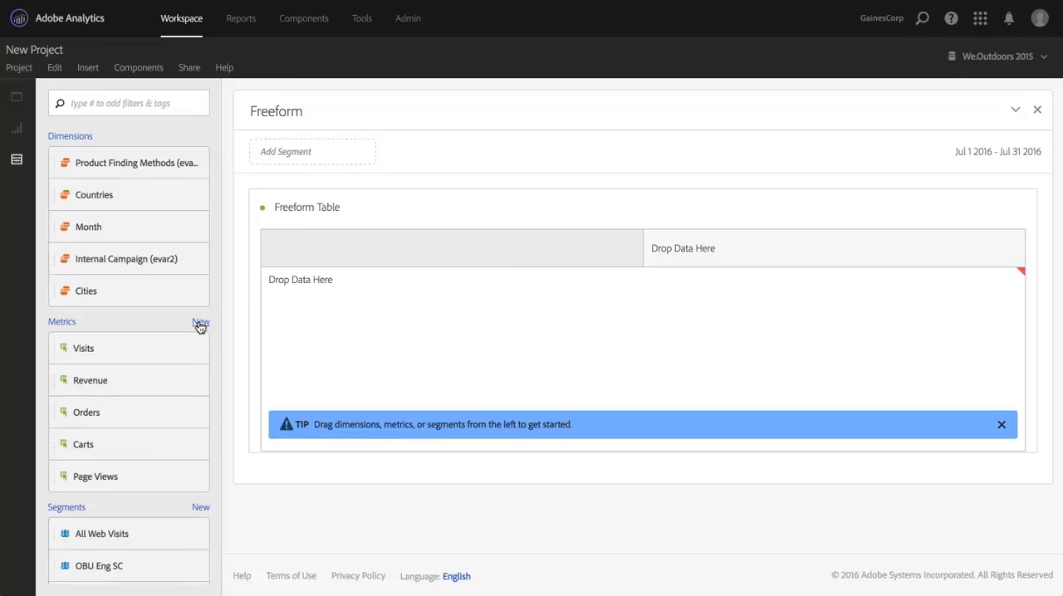
{"action": "left_click", "coordinate": [201, 323]}
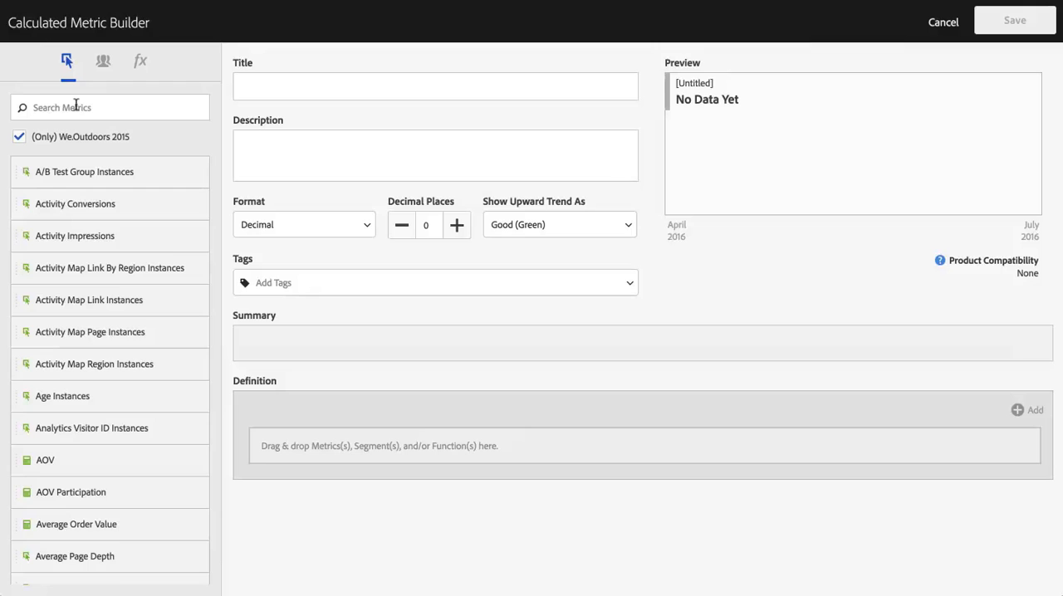
{"action": "type", "text": "Revenue"}
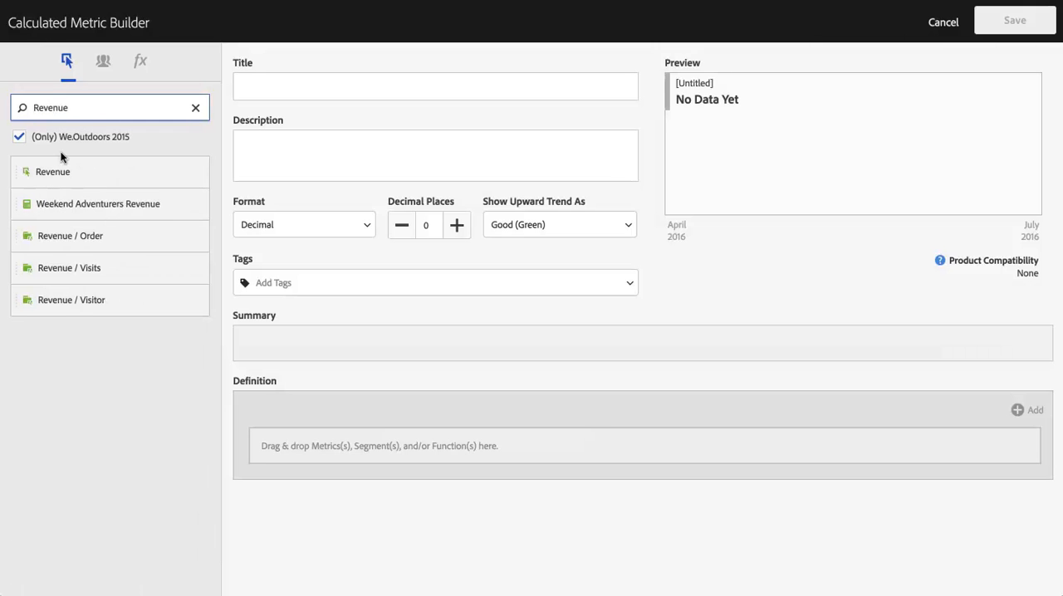
{"action": "left_click_drag", "start_coordinate": [52, 171], "coordinate": [320, 390]}
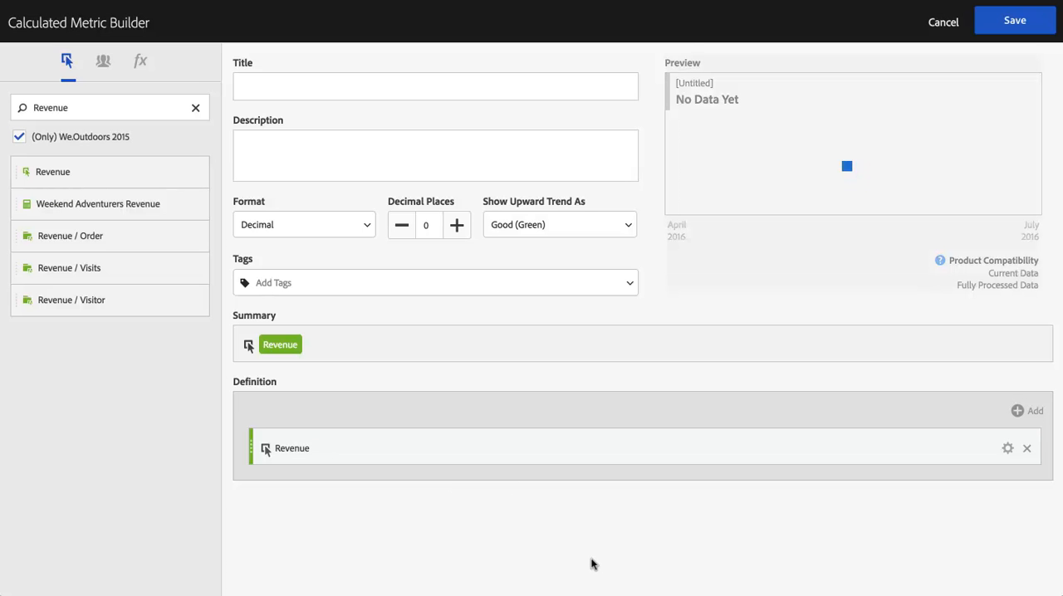
Step: Title the metric 'Revenue Participation' and set its Format to Currency
{"action": "type", "text": "REv"}
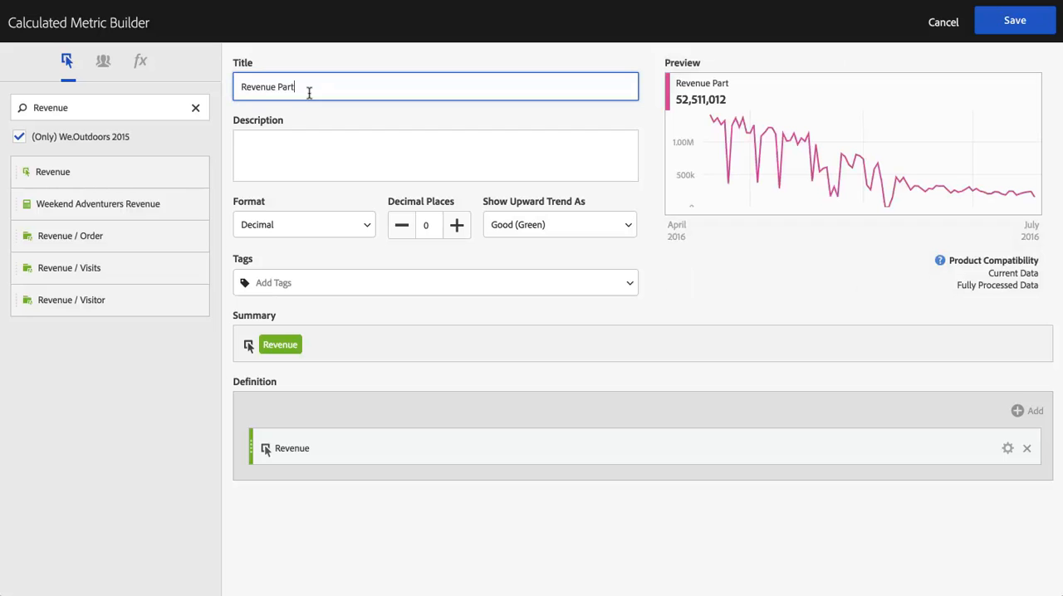
{"action": "type", "text": "icipation"}
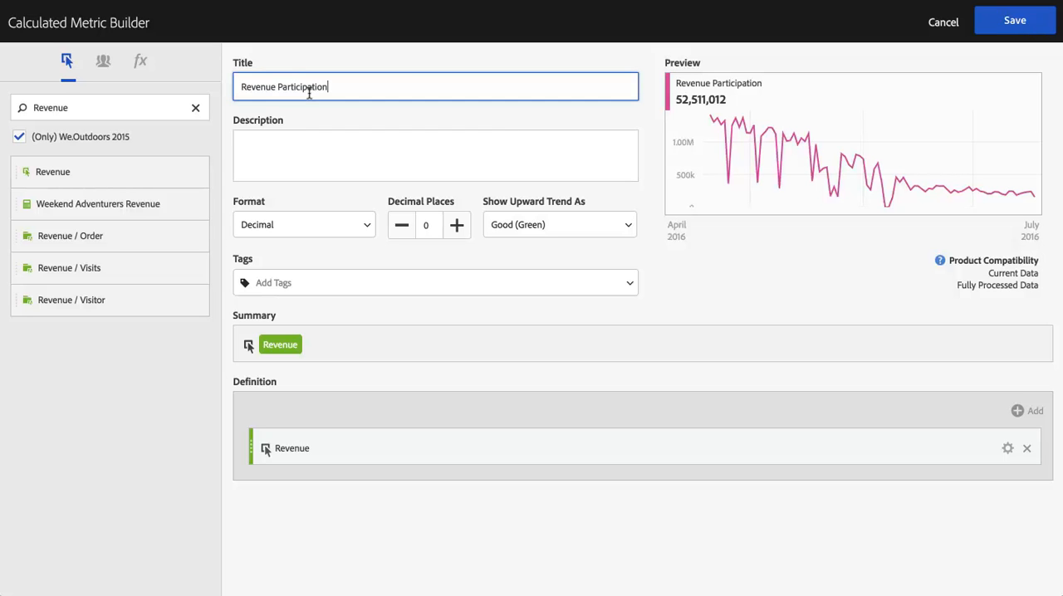
{"action": "left_click", "coordinate": [303, 224]}
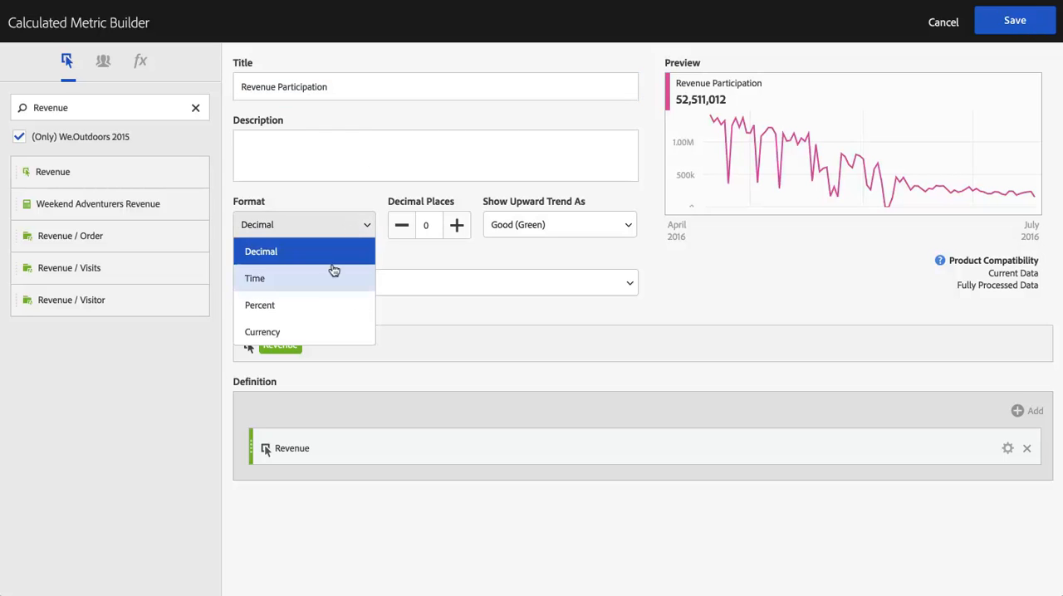
{"action": "left_click", "coordinate": [263, 331]}
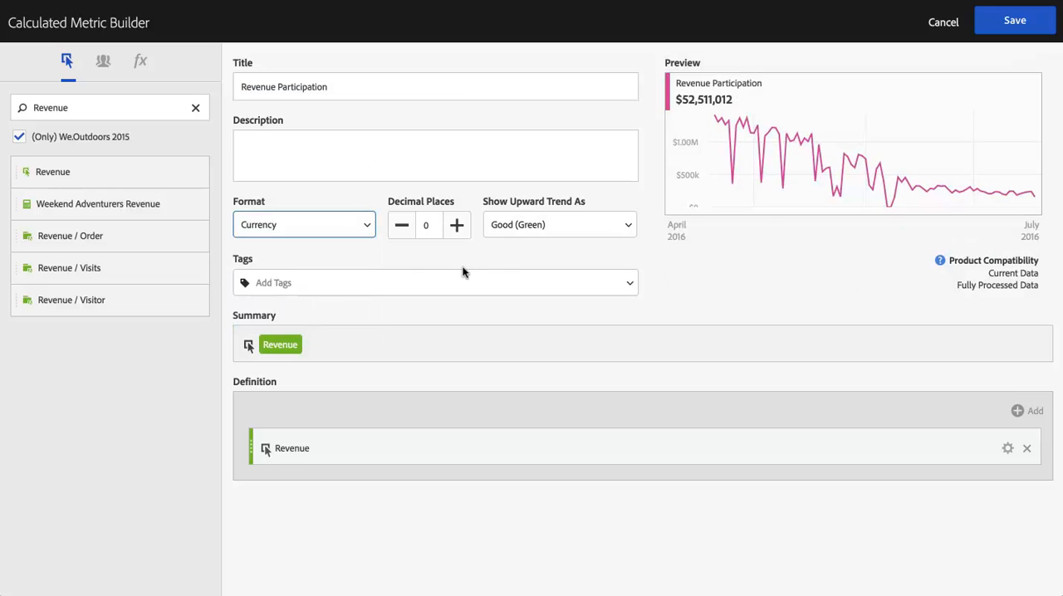
{"action": "mouse_move", "coordinate": [500, 264]}
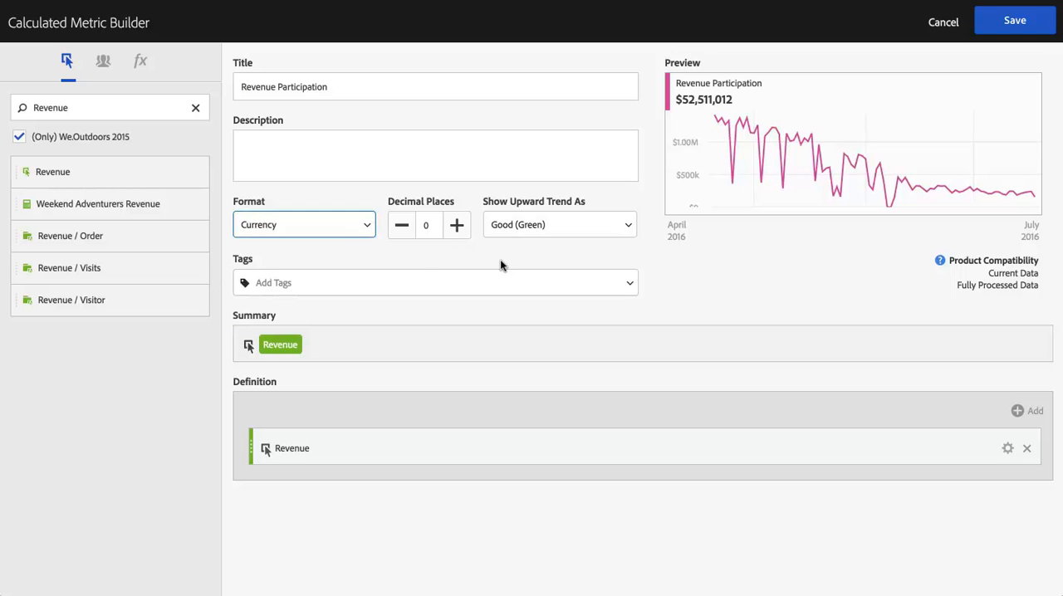
{"action": "mouse_move", "coordinate": [851, 409]}
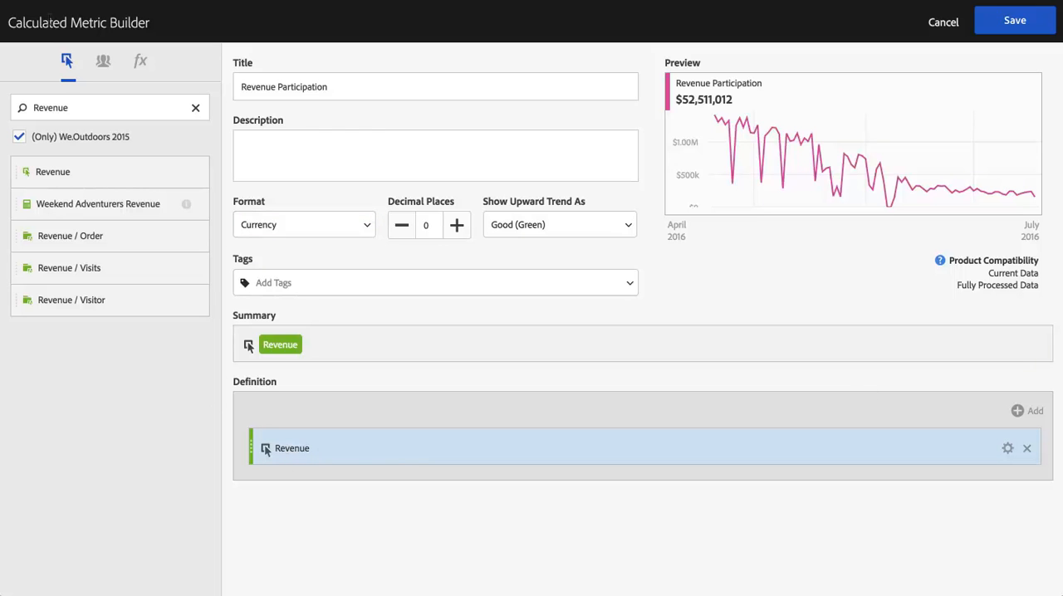
{"action": "mouse_move", "coordinate": [536, 393]}
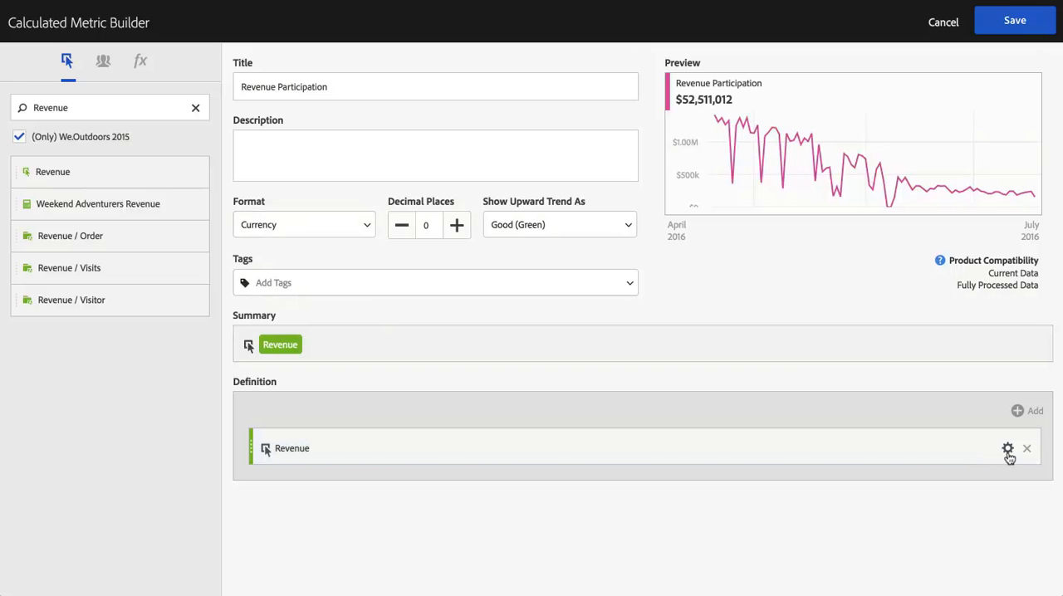
Step: Show the Allocation model list for Revenue, including Visit Participation
{"action": "left_click", "coordinate": [1007, 449]}
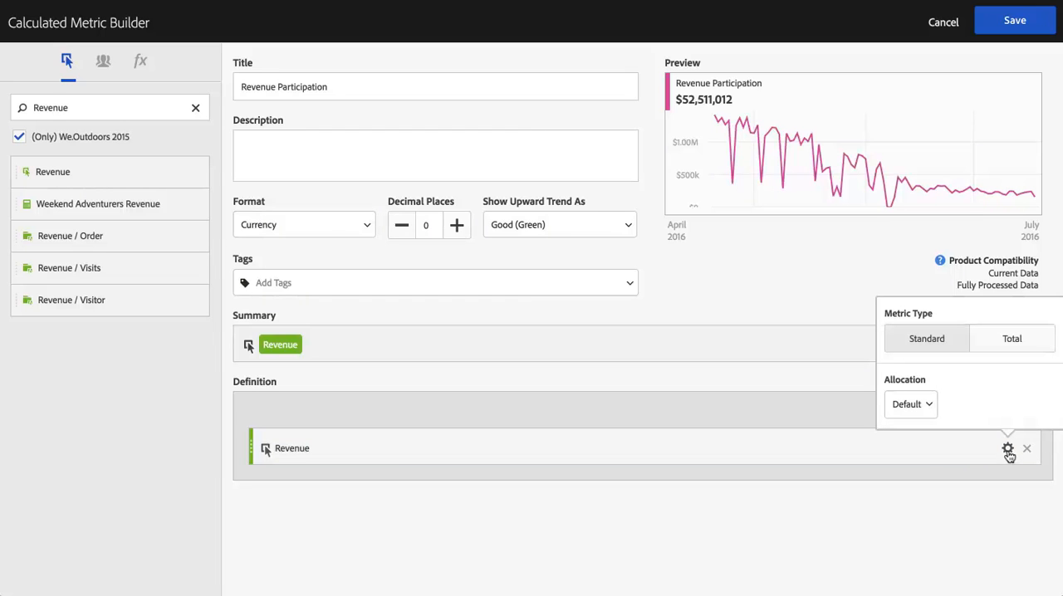
{"action": "mouse_move", "coordinate": [930, 413]}
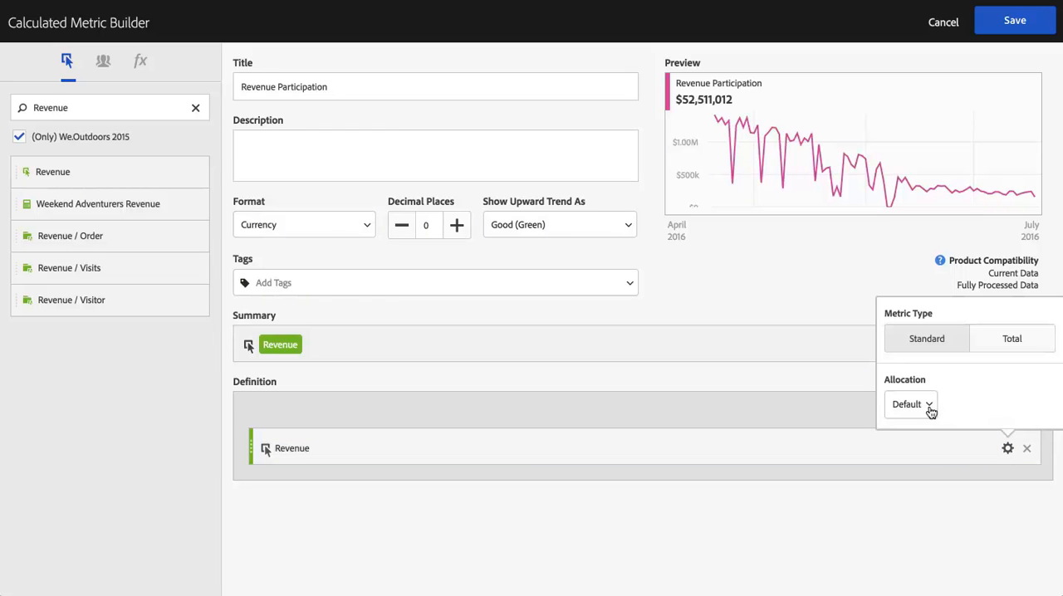
{"action": "left_click", "coordinate": [909, 405]}
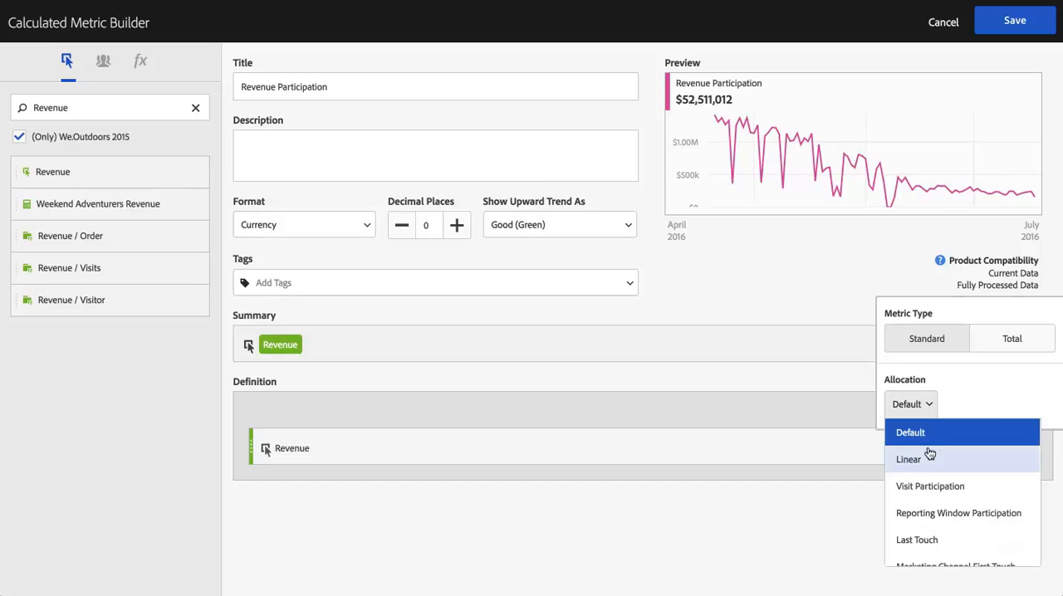
{"action": "mouse_move", "coordinate": [930, 485]}
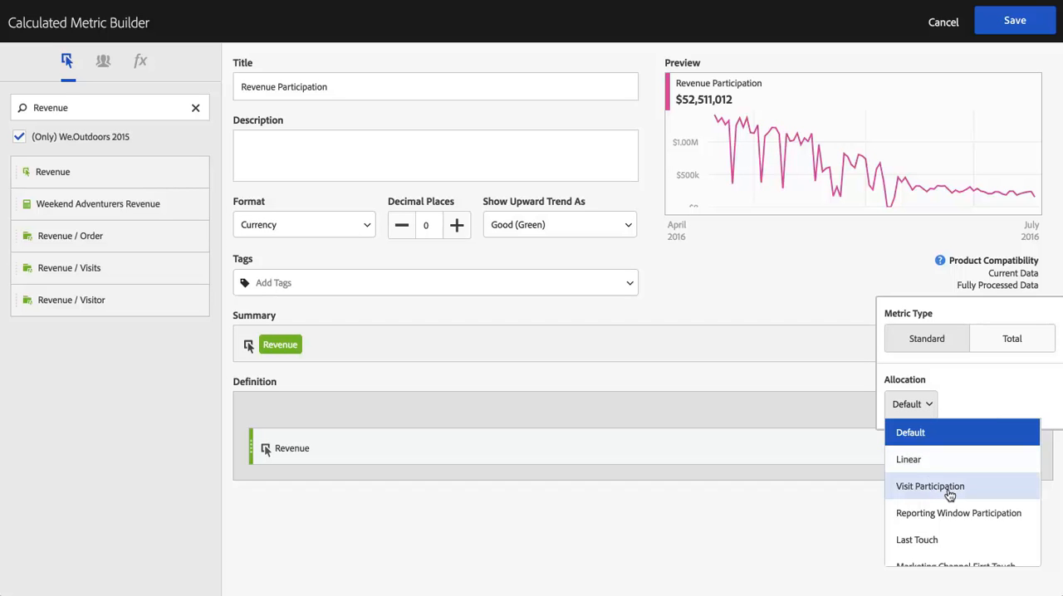
{"action": "mouse_move", "coordinate": [955, 490]}
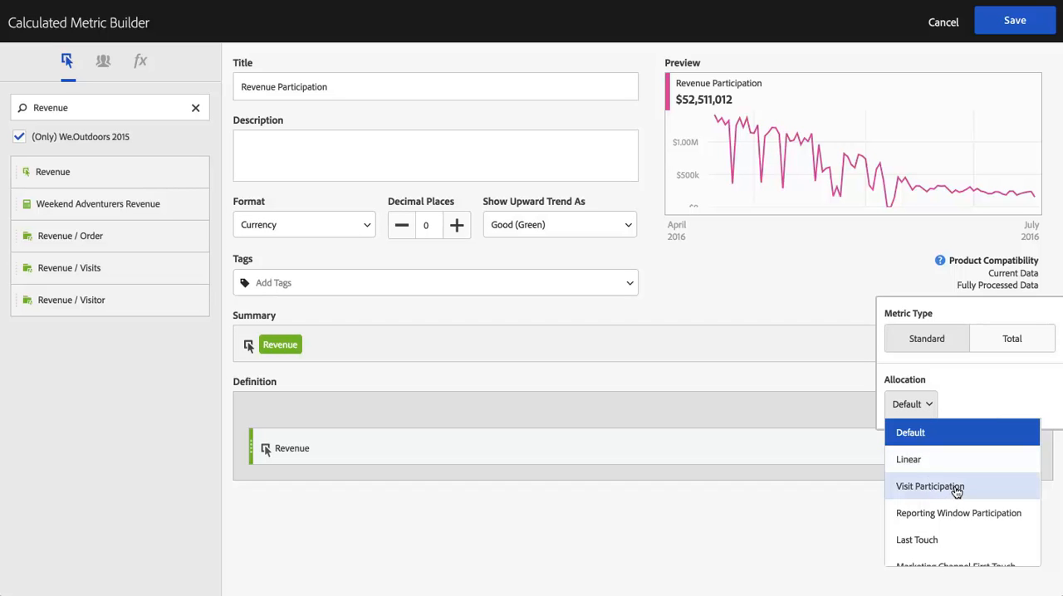
{"action": "scroll", "scroll_direction": "down", "scroll_amount": 3}
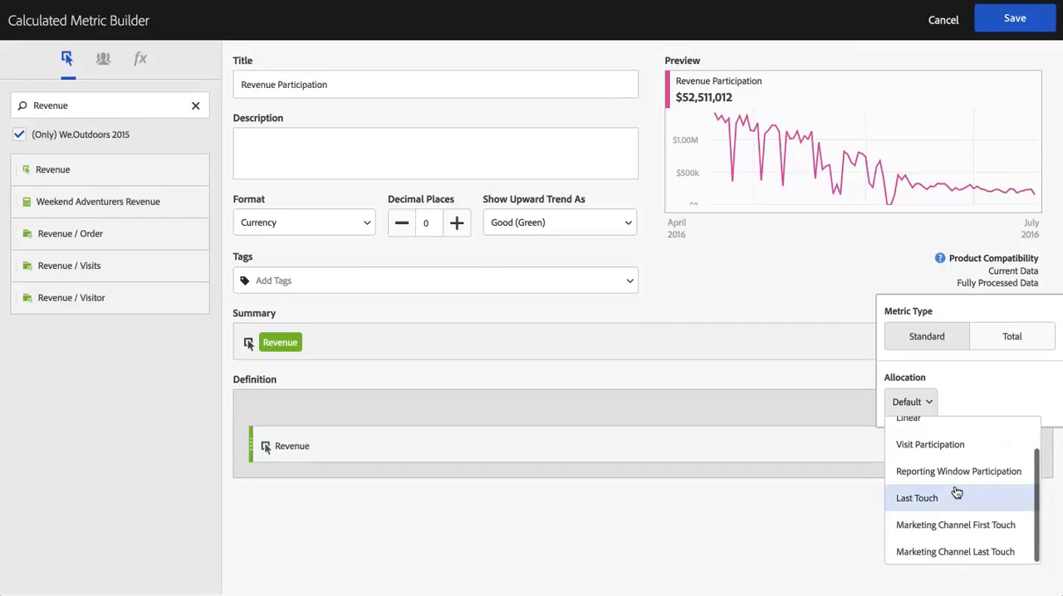
{"action": "scroll", "scroll_direction": "up", "scroll_amount": 3}
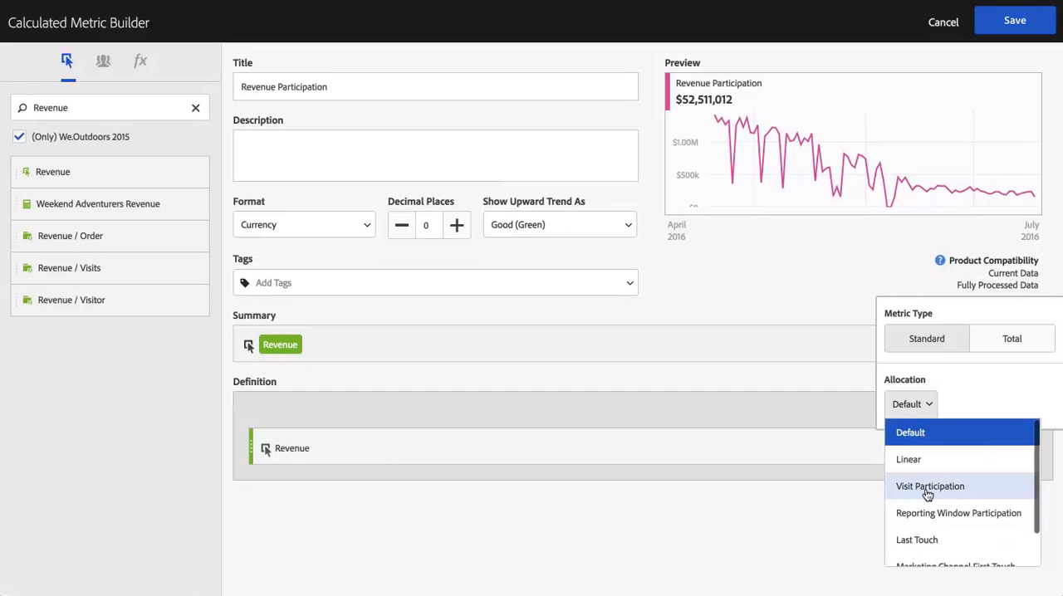
{"action": "mouse_move", "coordinate": [949, 493]}
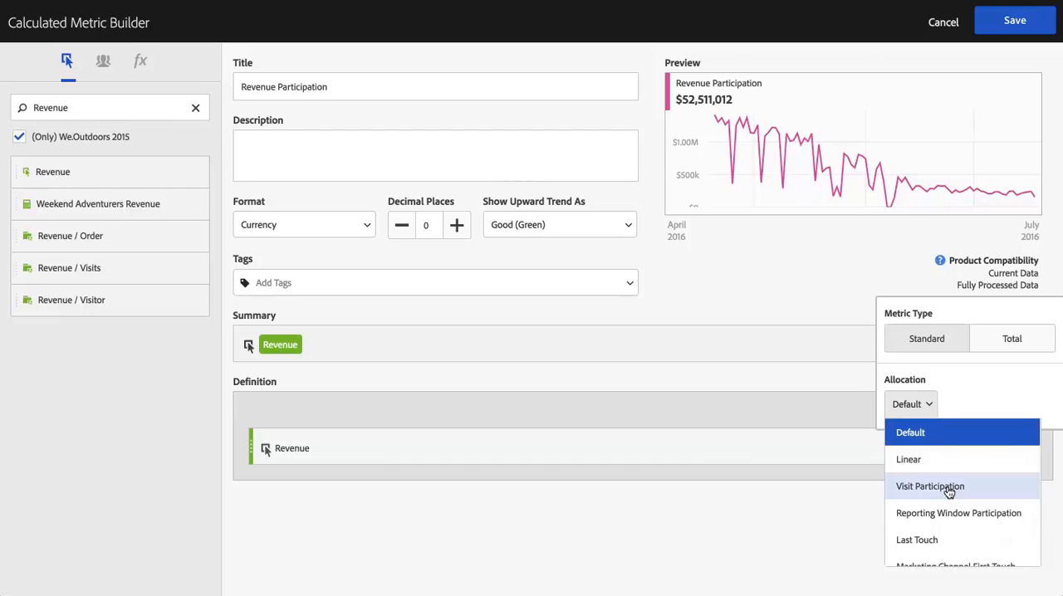
{"action": "mouse_move", "coordinate": [942, 519]}
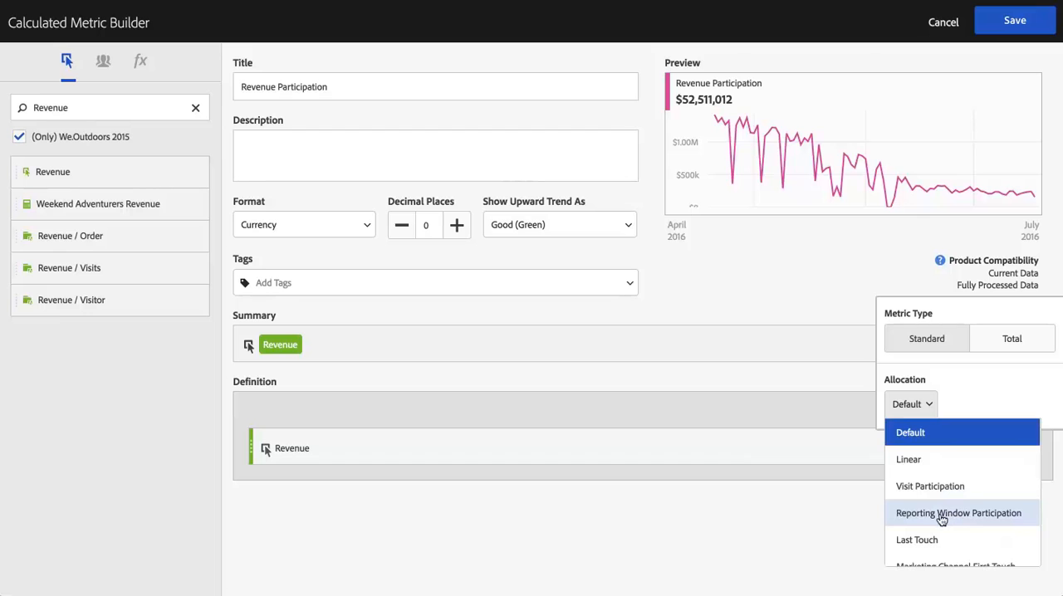
{"action": "mouse_move", "coordinate": [928, 529]}
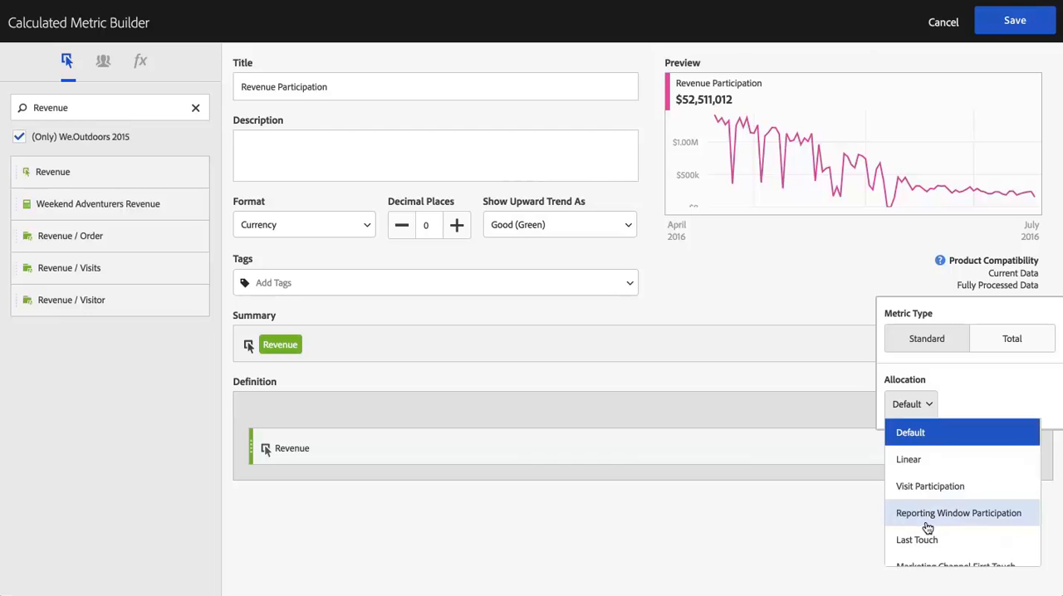
{"action": "mouse_move", "coordinate": [963, 525]}
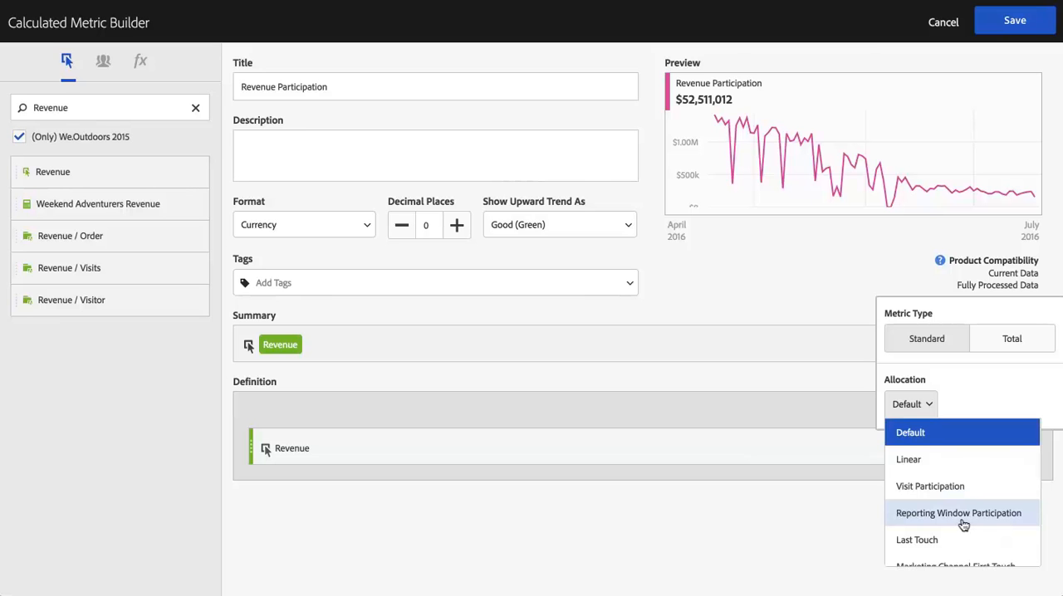
{"action": "mouse_move", "coordinate": [937, 486]}
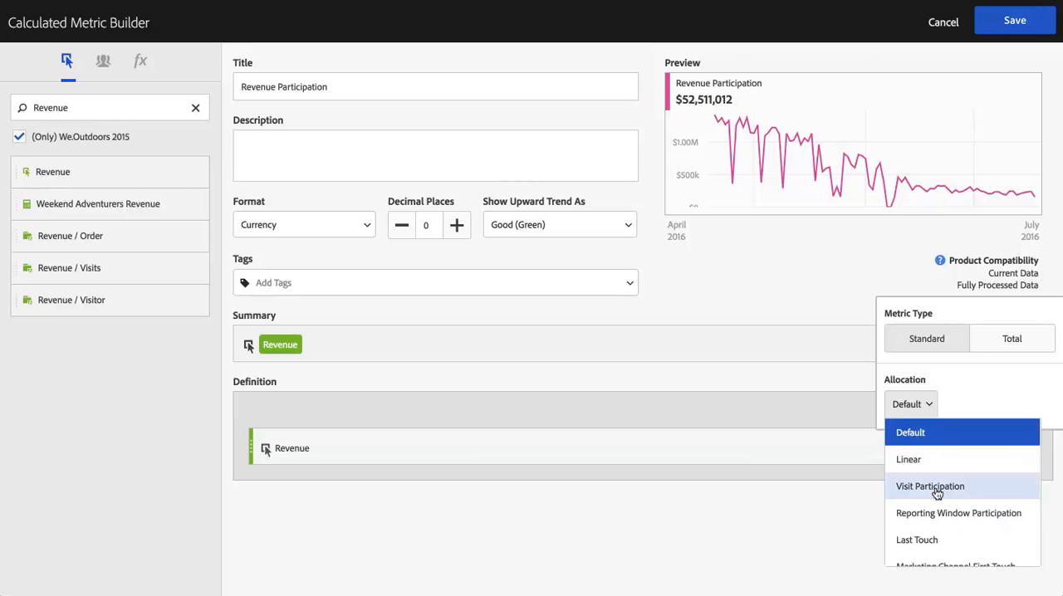
Step: Set Revenue's allocation to Visit Participation, making it Revenue (Visit Participation)
{"action": "left_click", "coordinate": [929, 486]}
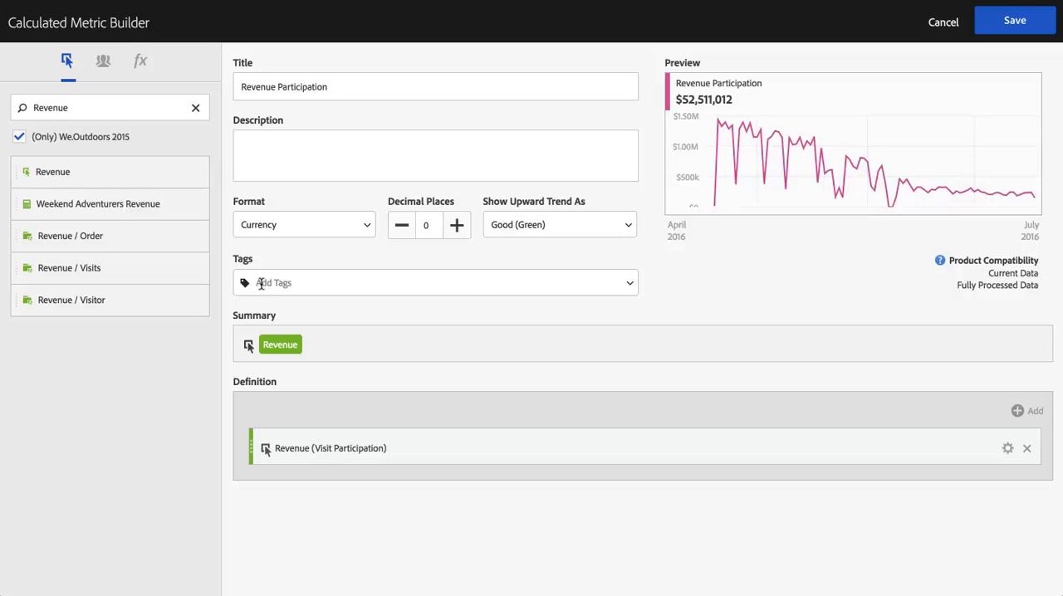
{"action": "mouse_move", "coordinate": [382, 48]}
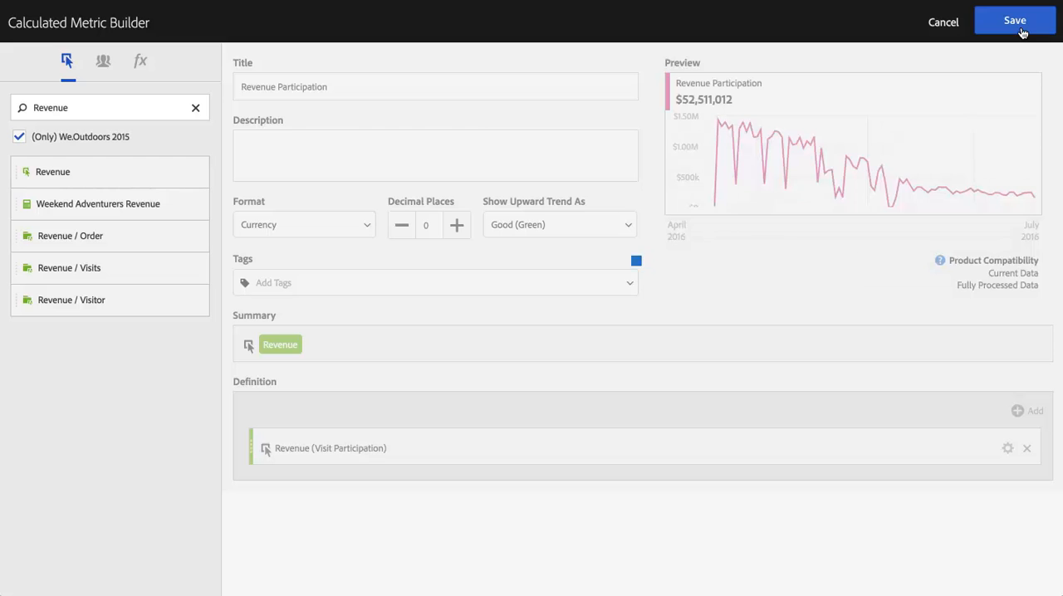
Step: Save Revenue Participation and add the Page dimension as the freeform table's rows
{"action": "left_click", "coordinate": [1014, 20]}
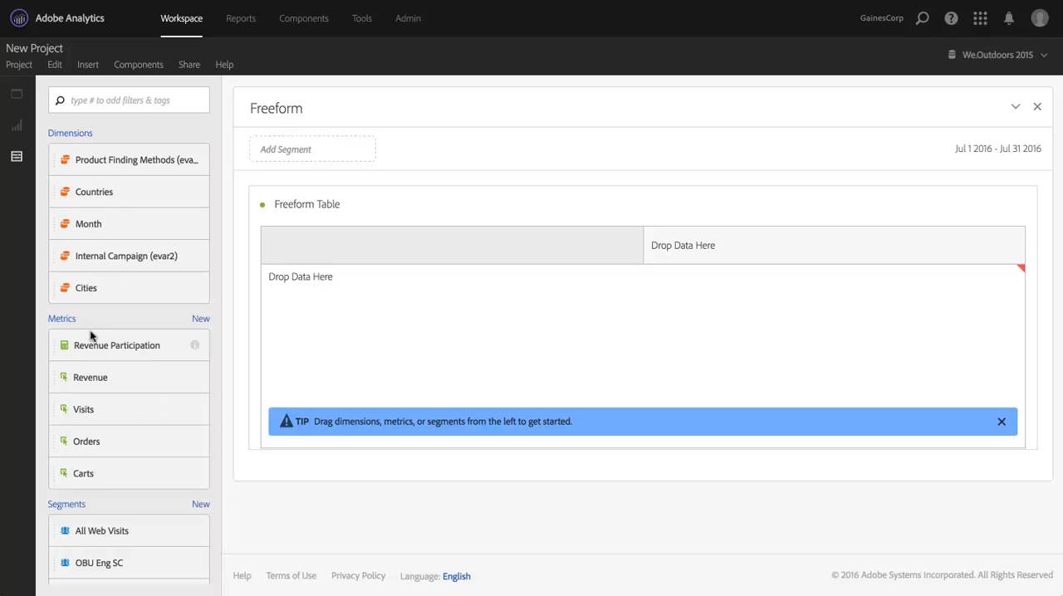
{"action": "left_click", "coordinate": [129, 99]}
{"action": "type", "text": "page"}
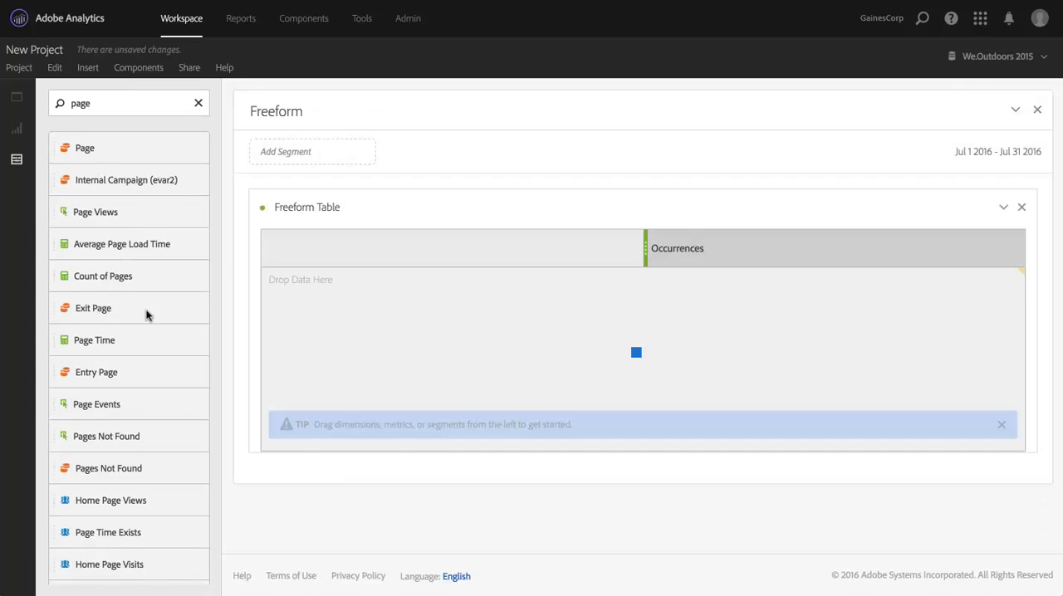
{"action": "left_click_drag", "start_coordinate": [84, 147], "coordinate": [635, 352]}
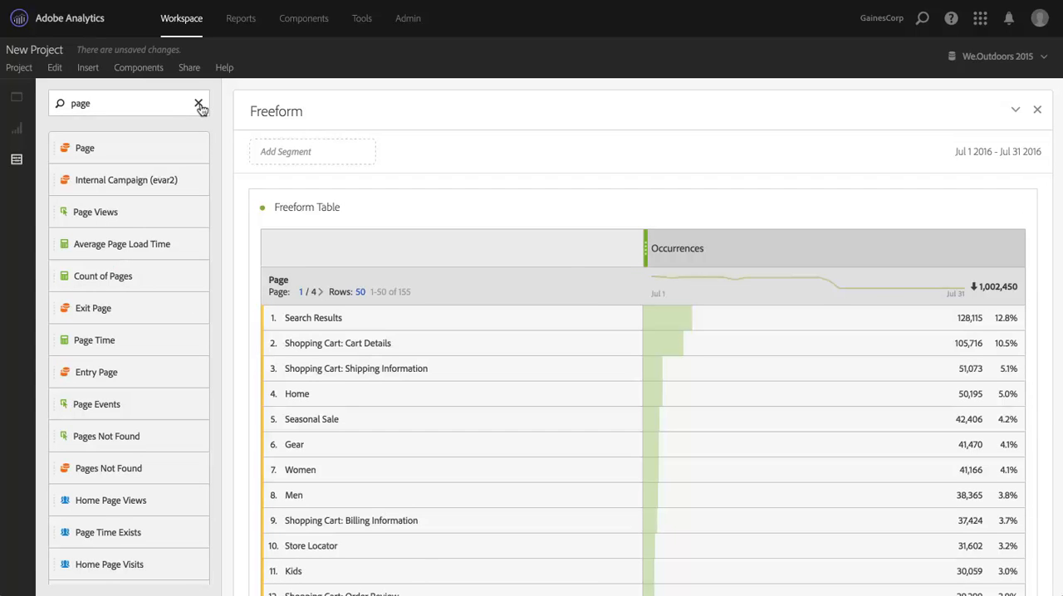
{"action": "left_click", "coordinate": [200, 103]}
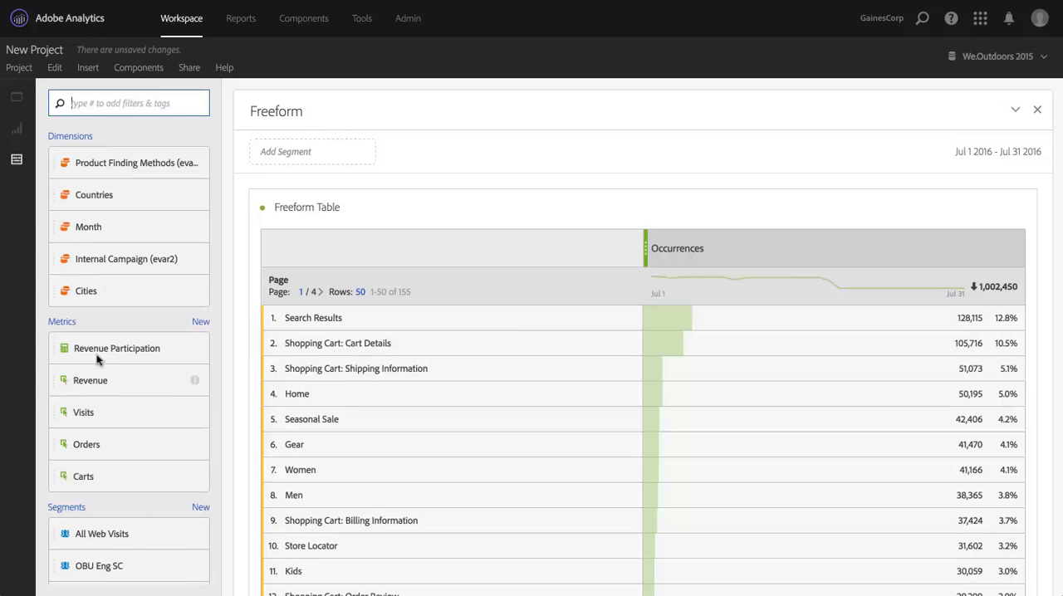
Step: Drop Revenue Participation onto the Occurrences column to replace it in the Page table
{"action": "left_click_drag", "start_coordinate": [116, 348], "coordinate": [780, 248]}
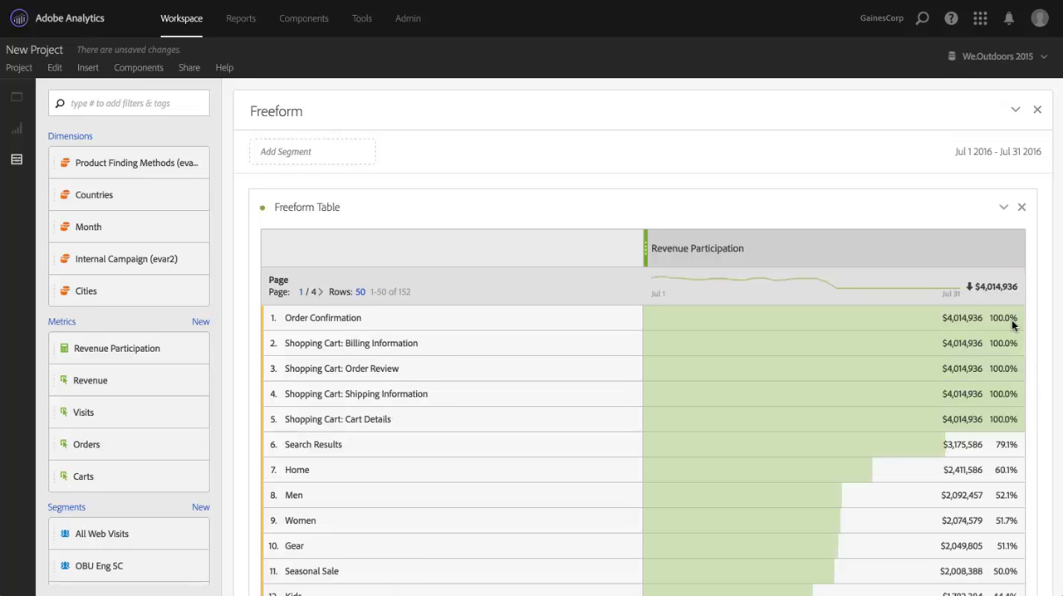
{"action": "mouse_move", "coordinate": [960, 460]}
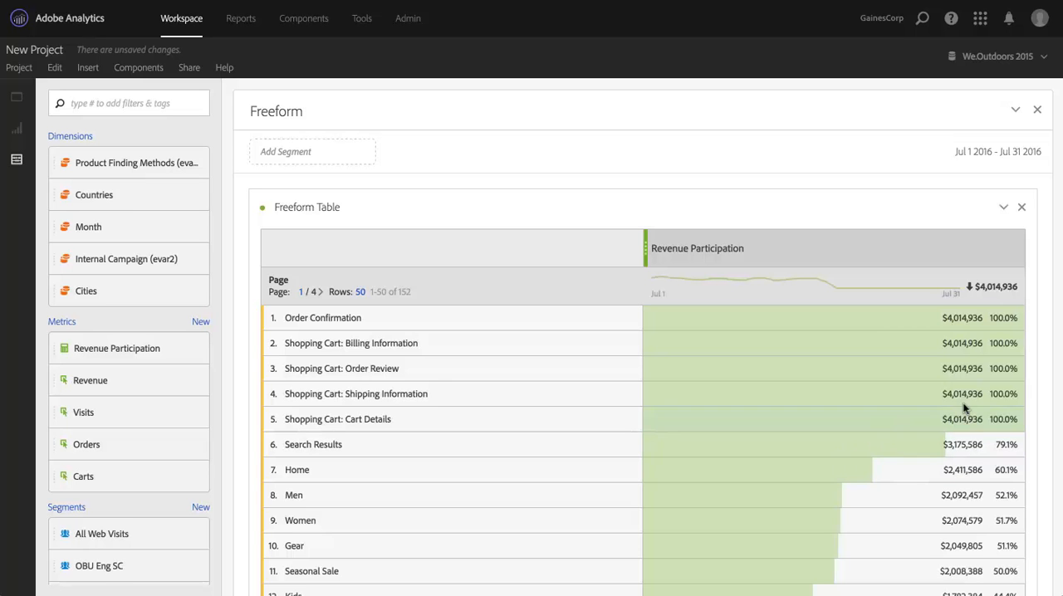
{"action": "mouse_move", "coordinate": [1008, 448]}
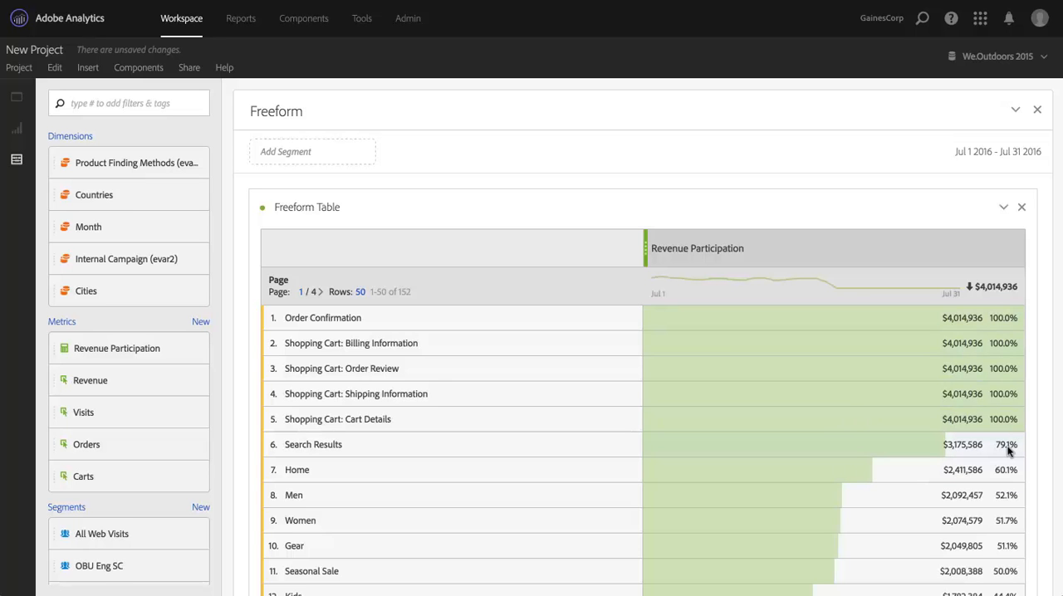
{"action": "mouse_move", "coordinate": [1010, 495]}
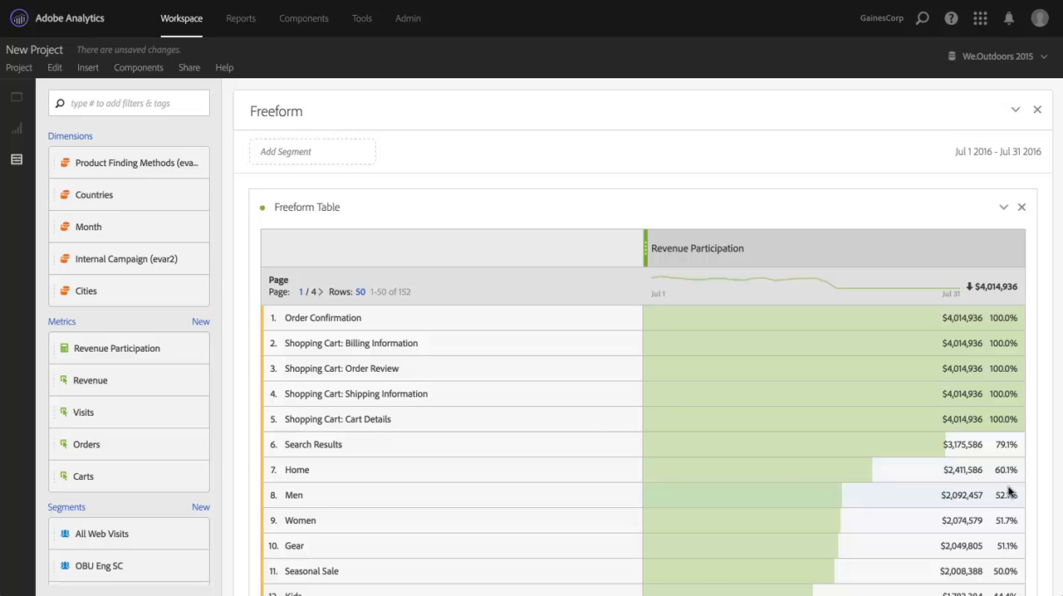
{"action": "mouse_move", "coordinate": [424, 476]}
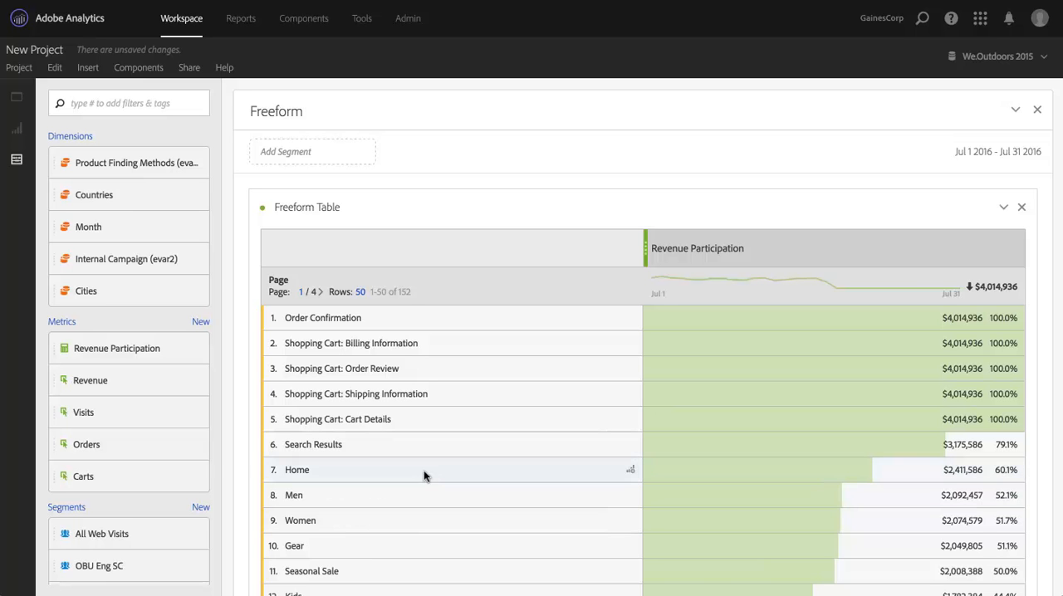
{"action": "mouse_move", "coordinate": [1002, 475]}
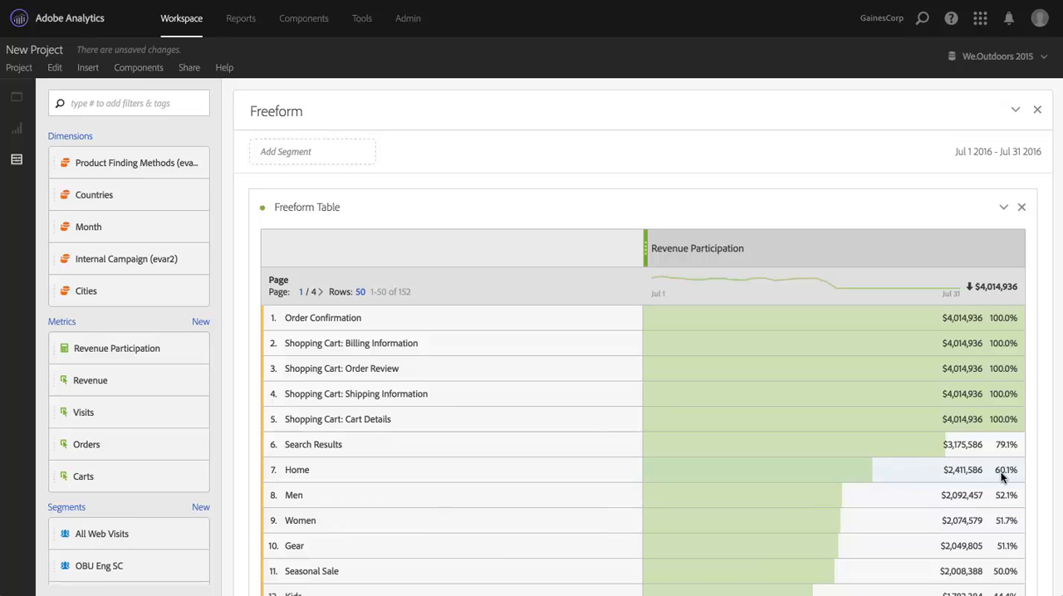
{"action": "mouse_move", "coordinate": [964, 480]}
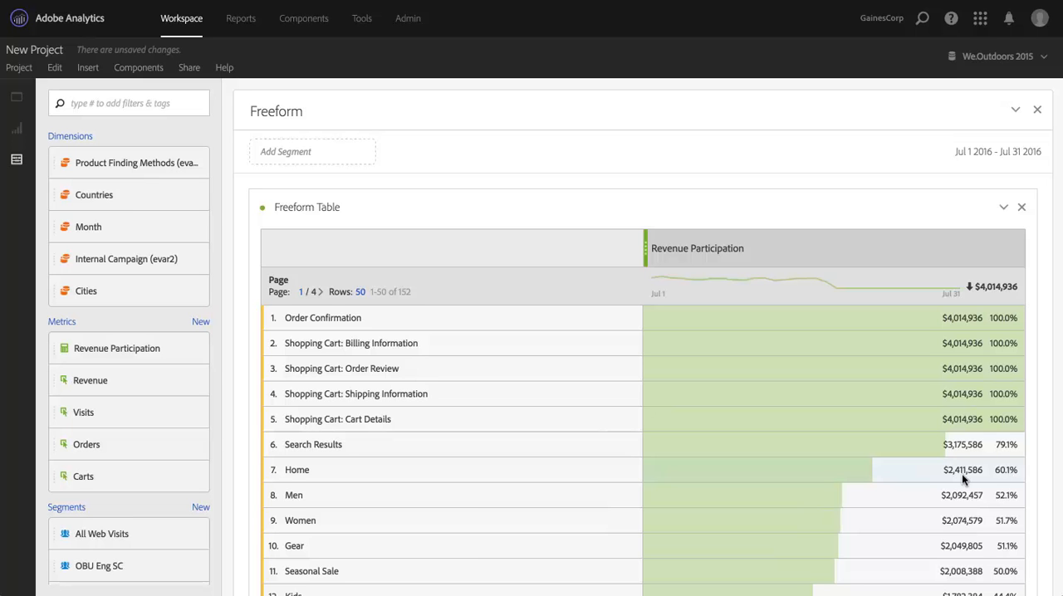
{"action": "mouse_move", "coordinate": [384, 318]}
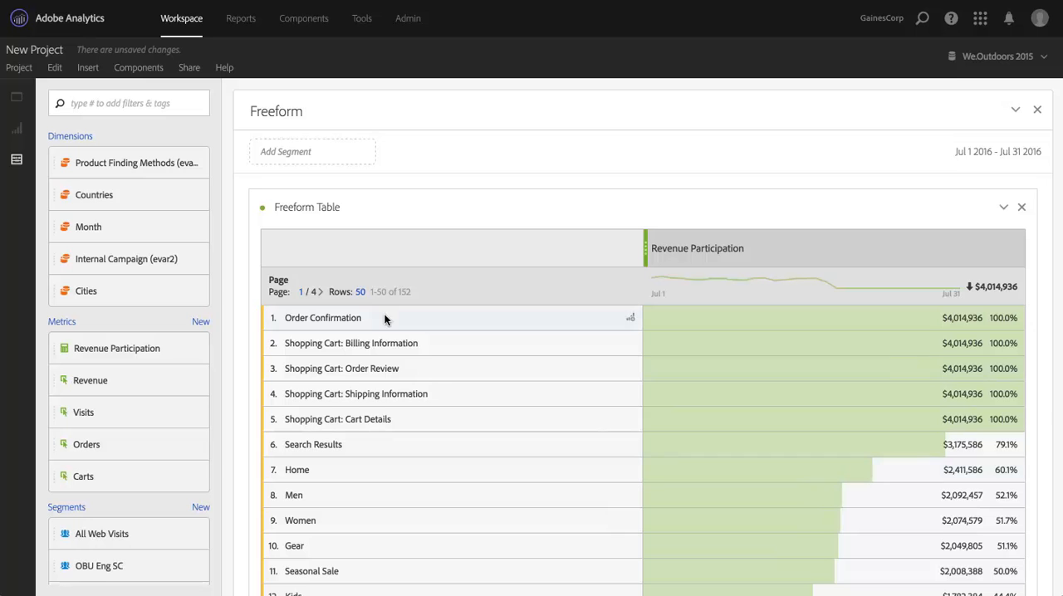
{"action": "mouse_move", "coordinate": [358, 386]}
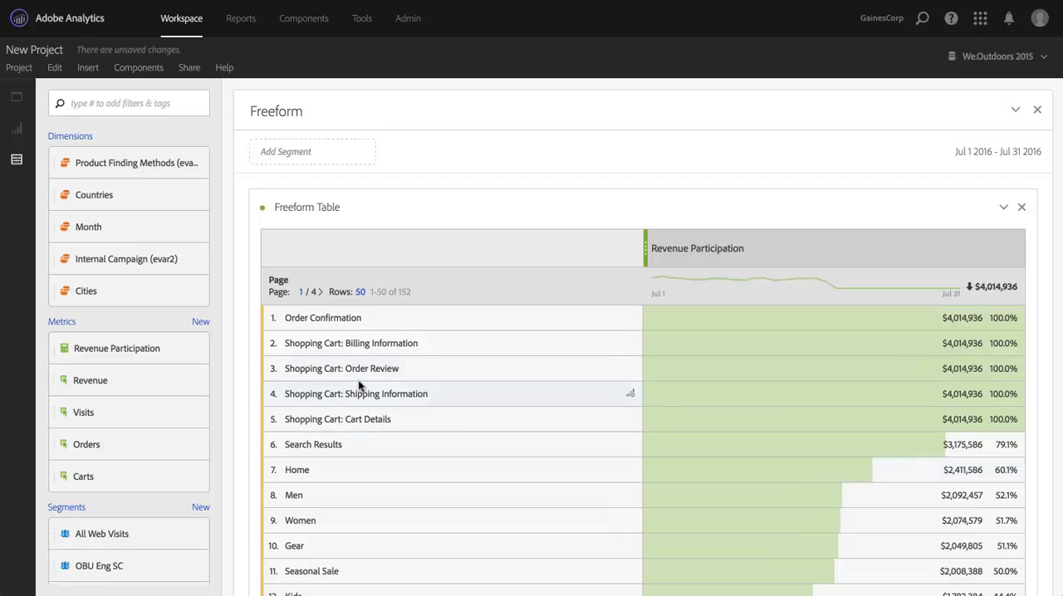
{"action": "mouse_move", "coordinate": [384, 422]}
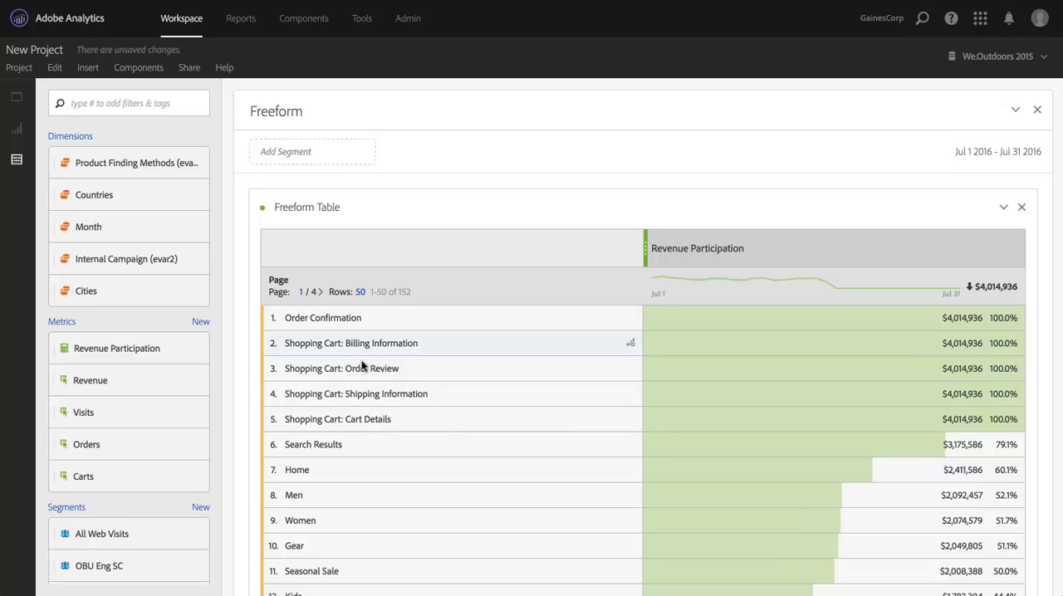
{"action": "mouse_move", "coordinate": [368, 371]}
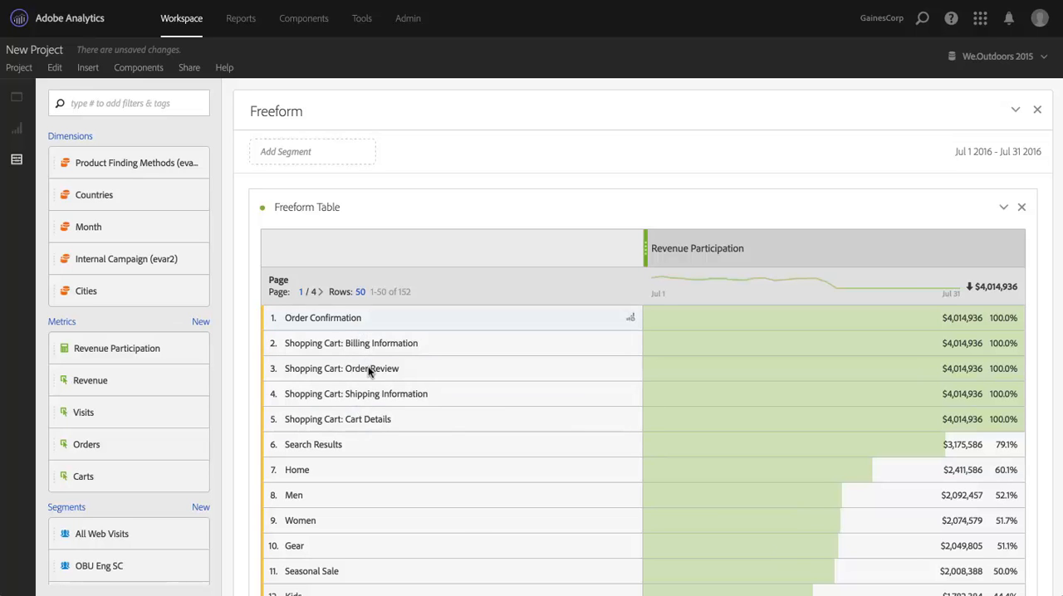
{"action": "mouse_move", "coordinate": [384, 419]}
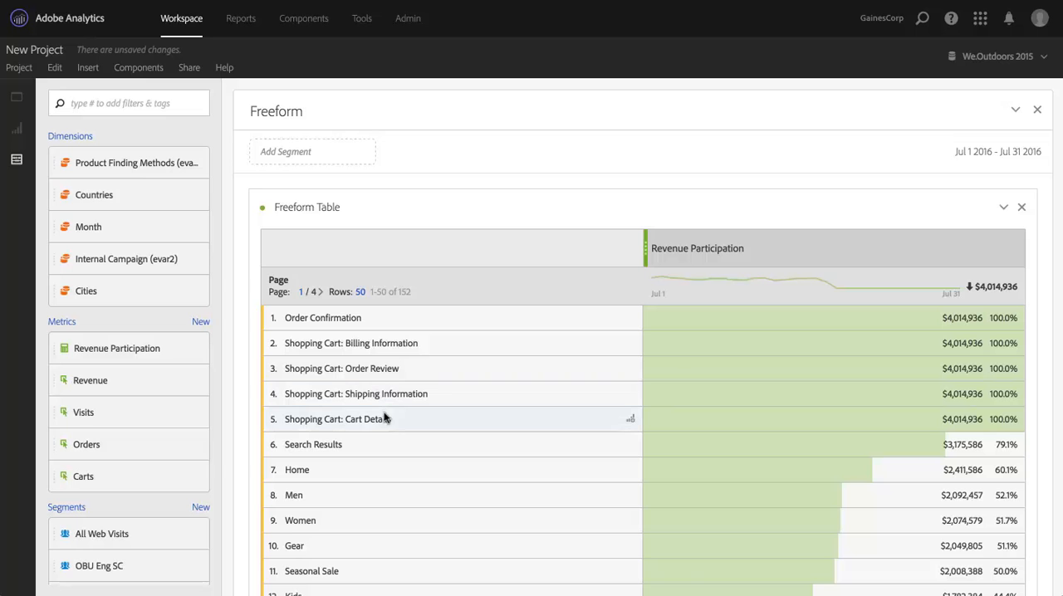
{"action": "mouse_move", "coordinate": [513, 424]}
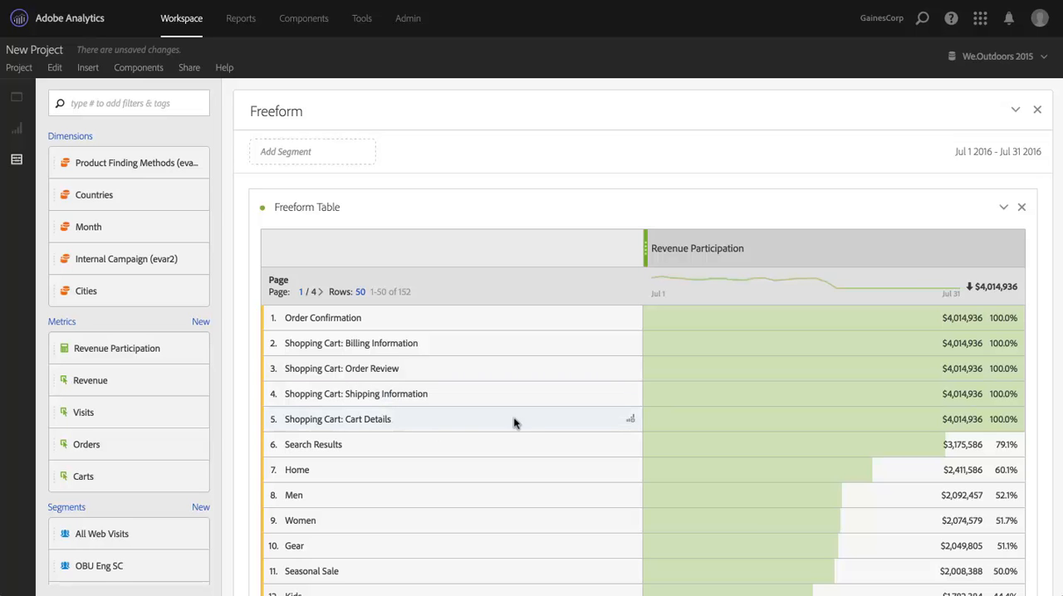
{"action": "mouse_move", "coordinate": [465, 429]}
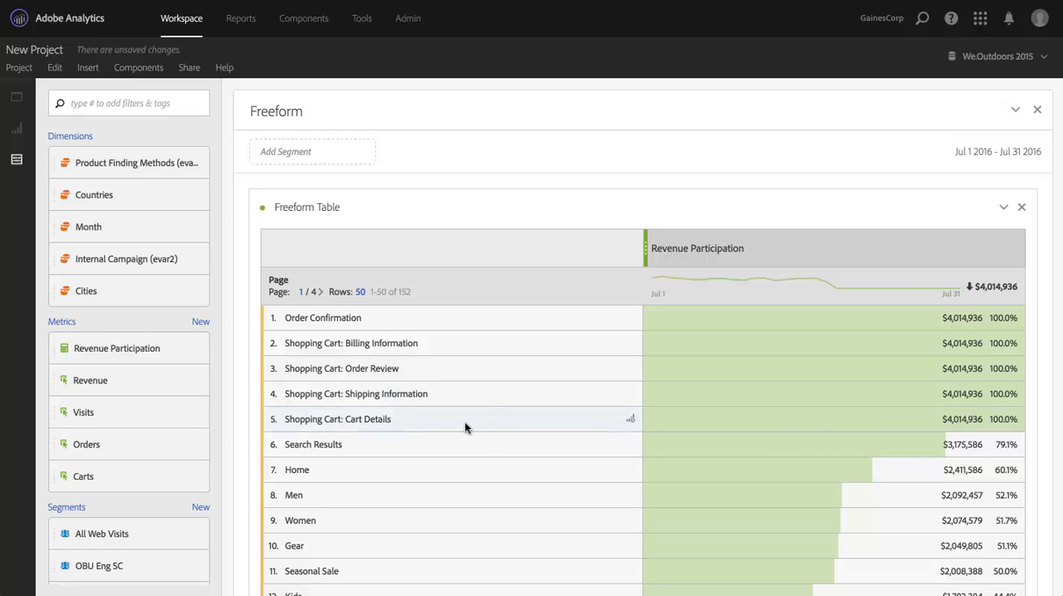
{"action": "mouse_move", "coordinate": [170, 348]}
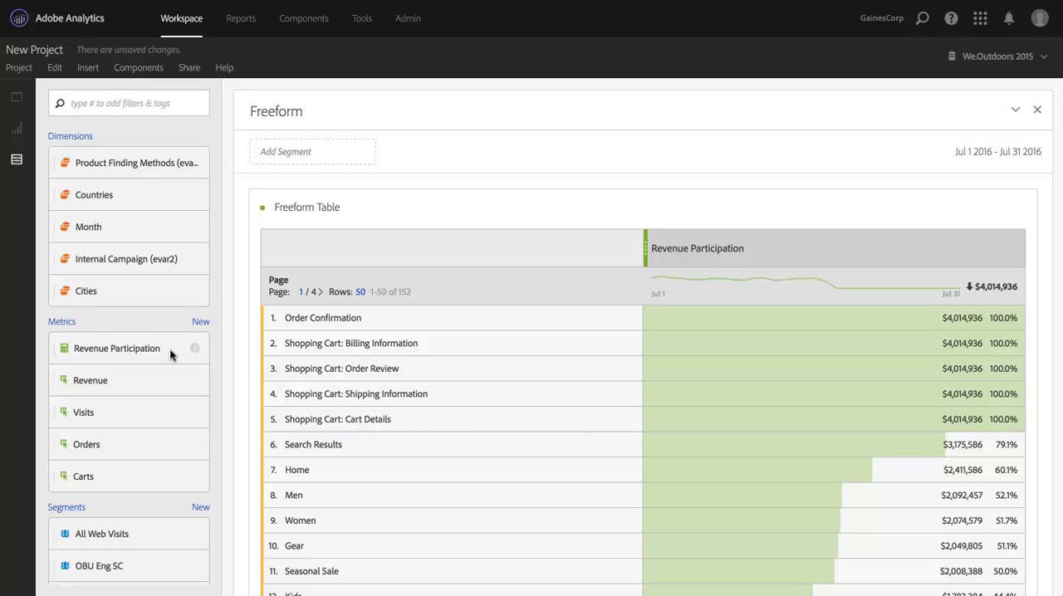